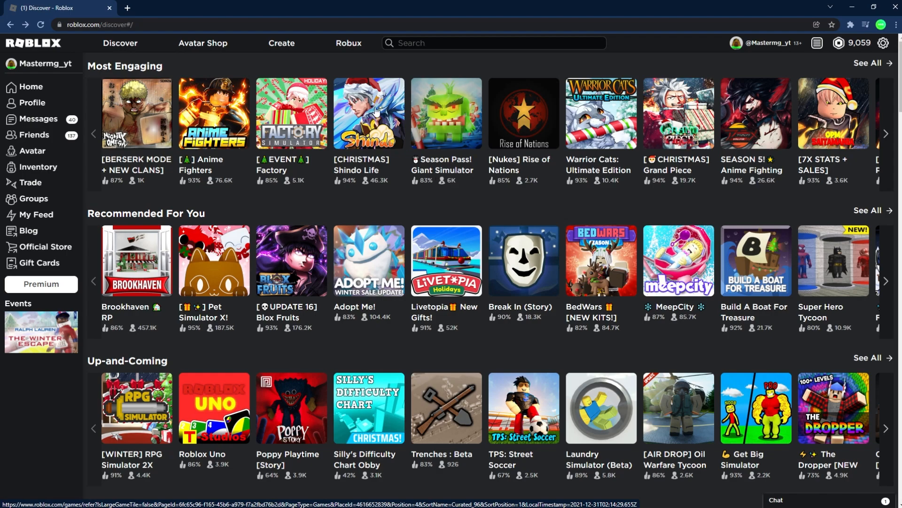
- Go to the Create area and open 'Manage my games' to list your own experiences
click(293, 42)
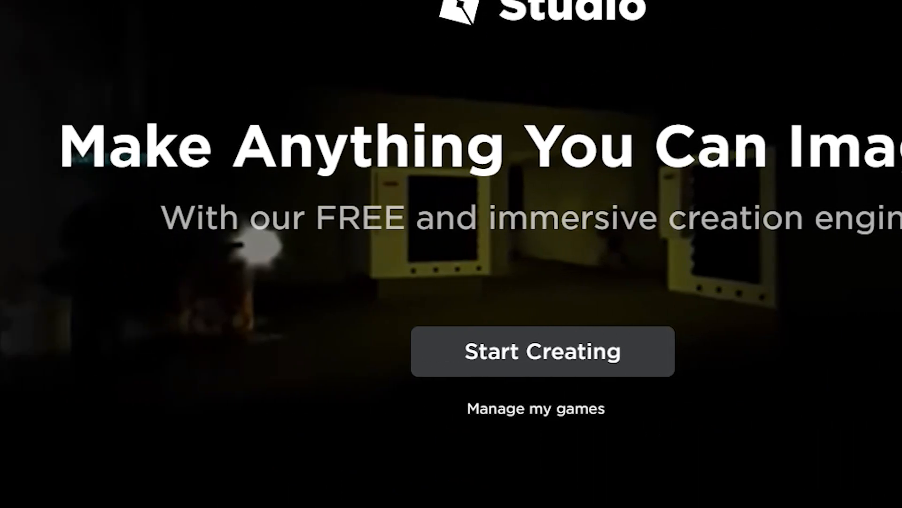
mouse_move(535, 409)
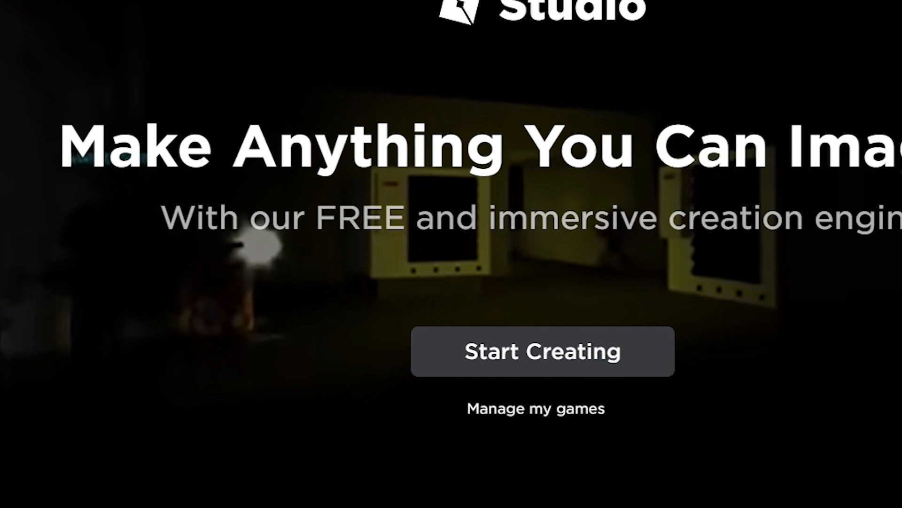
click(535, 408)
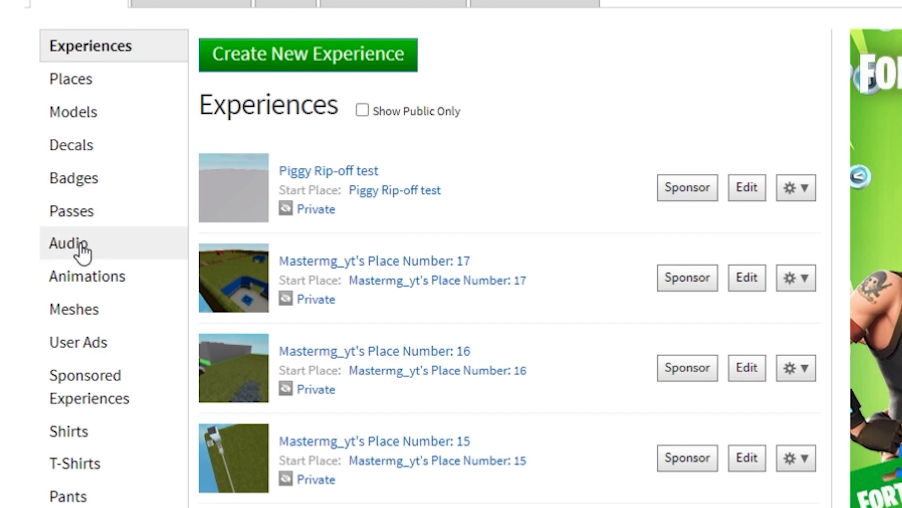
- Switch My Creations to the Audio section to show the Create an Audio form
click(67, 243)
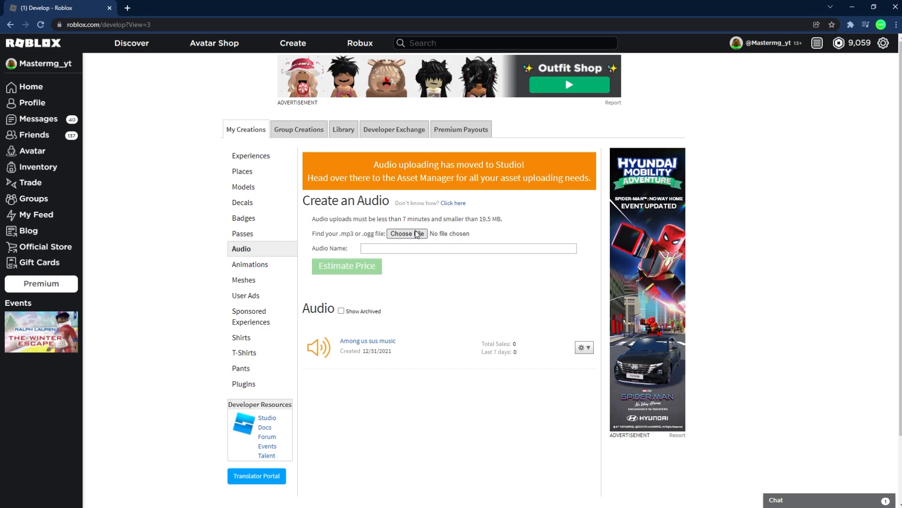
mouse_move(407, 234)
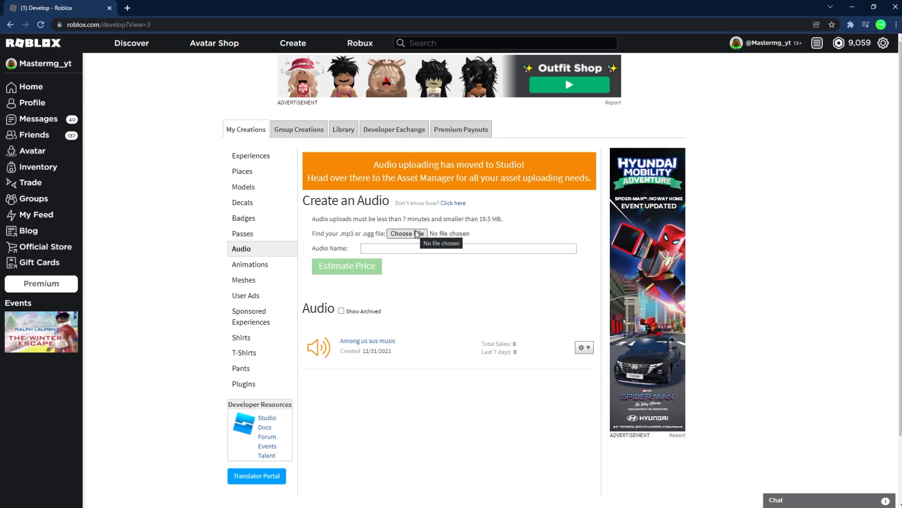
mouse_move(447, 191)
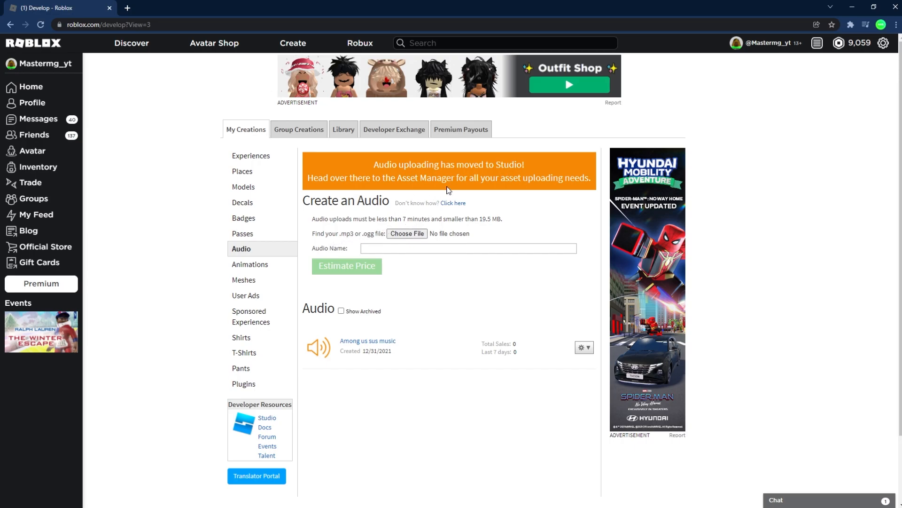
mouse_move(495, 205)
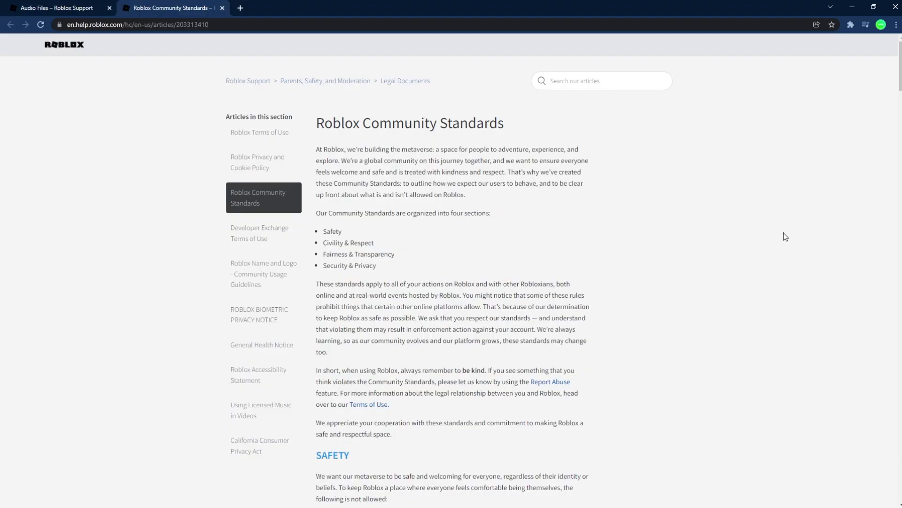
mouse_move(724, 193)
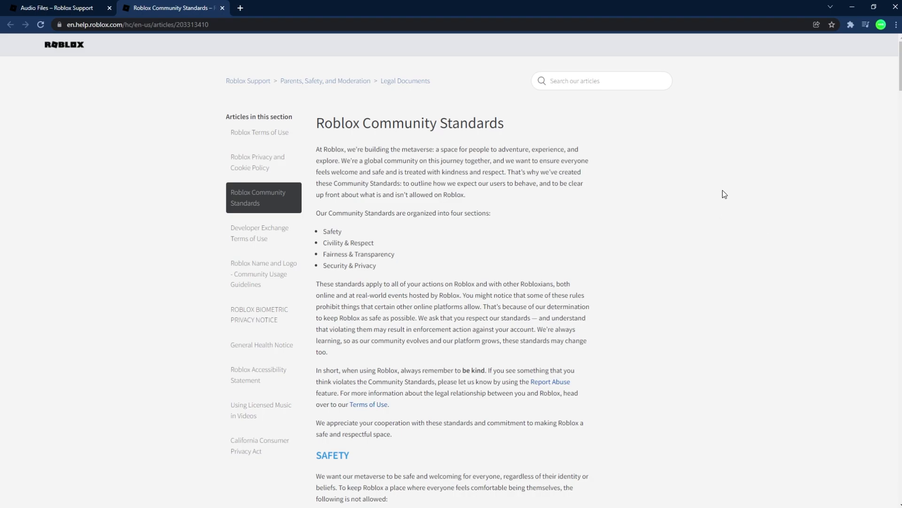
- Scroll through the Roblox Community Standards rules sections and back up
scroll(down, 3)
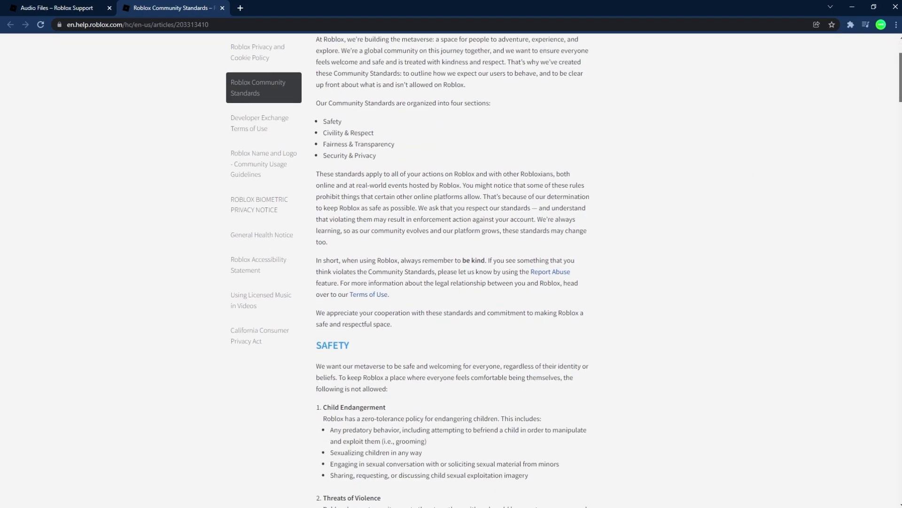
scroll(down, 3)
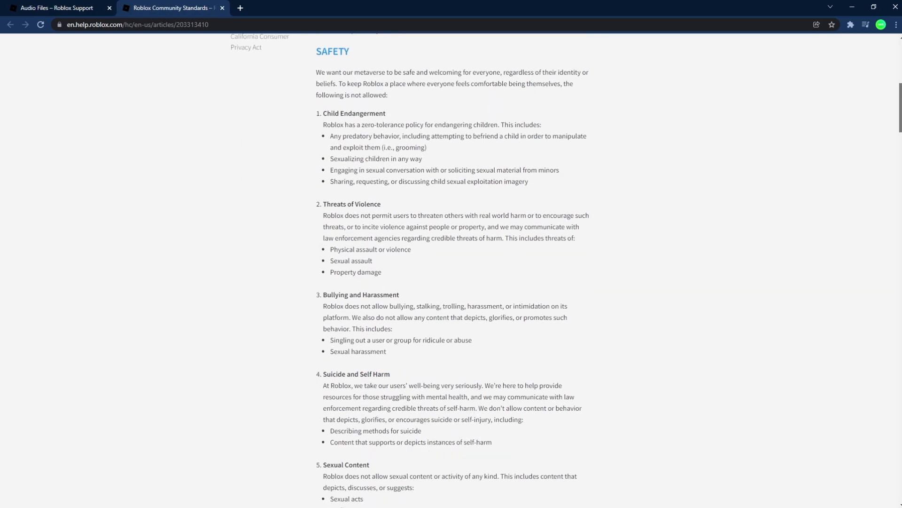
scroll(down, 3)
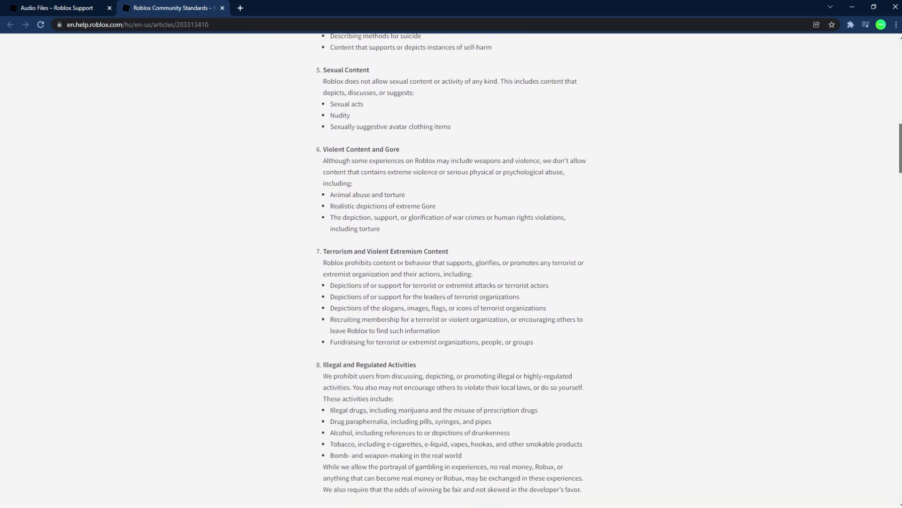
scroll(down, 3)
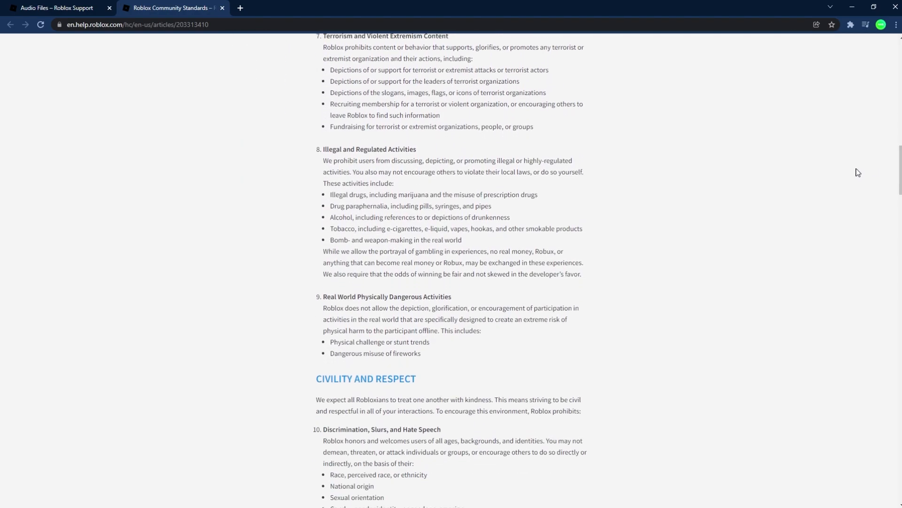
scroll(down, 3)
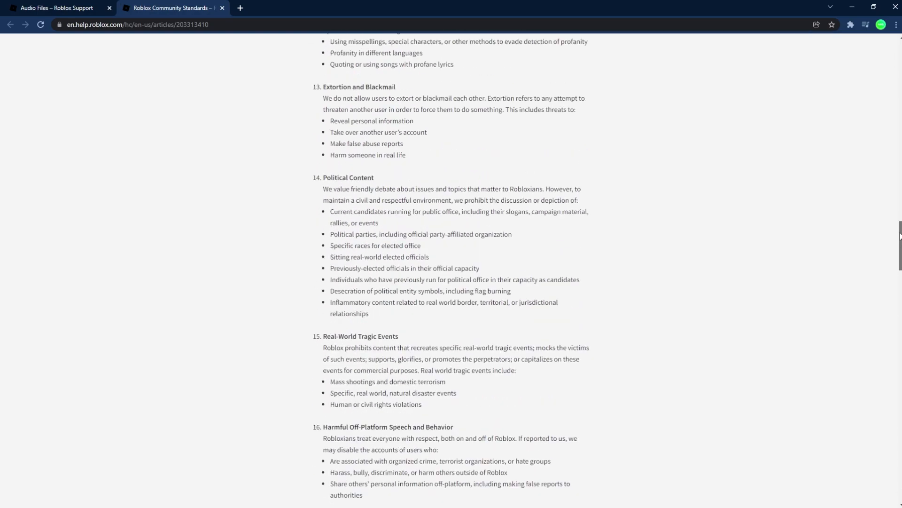
scroll(down, 3)
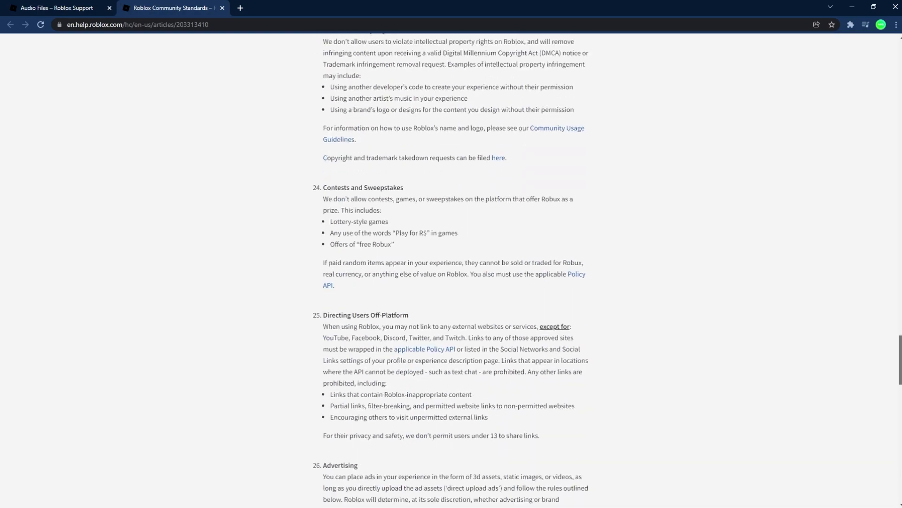
scroll(down, 3)
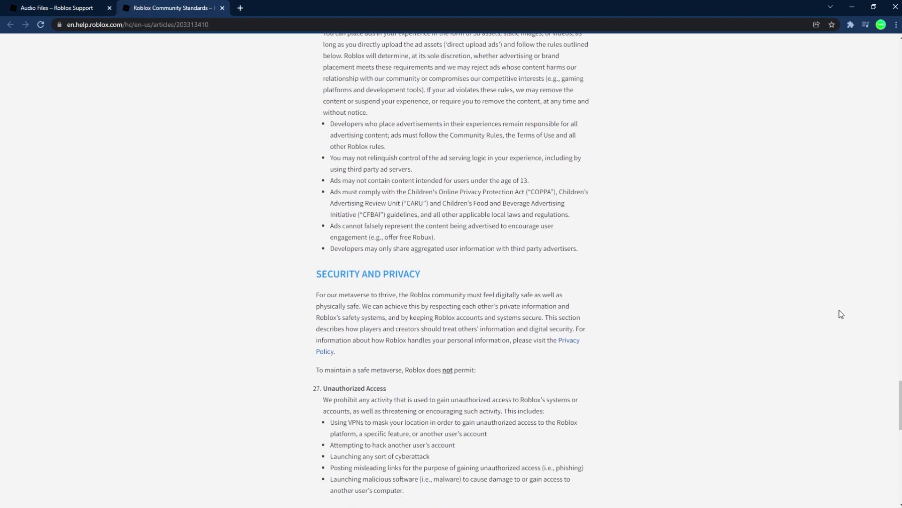
scroll(up, 3)
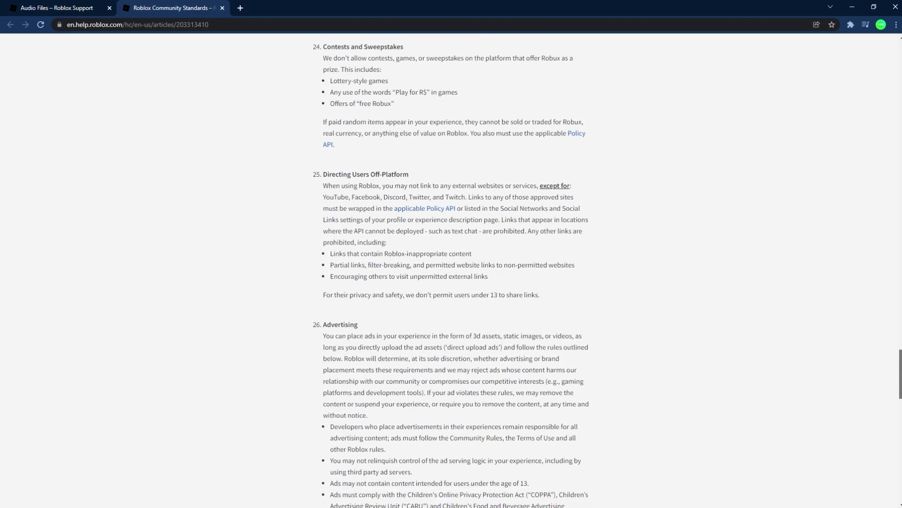
scroll(up, 3)
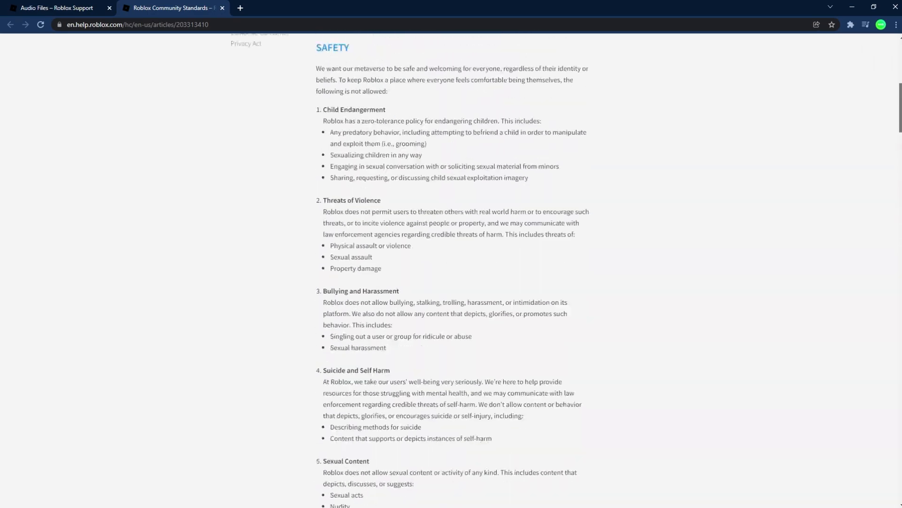
scroll(up, 3)
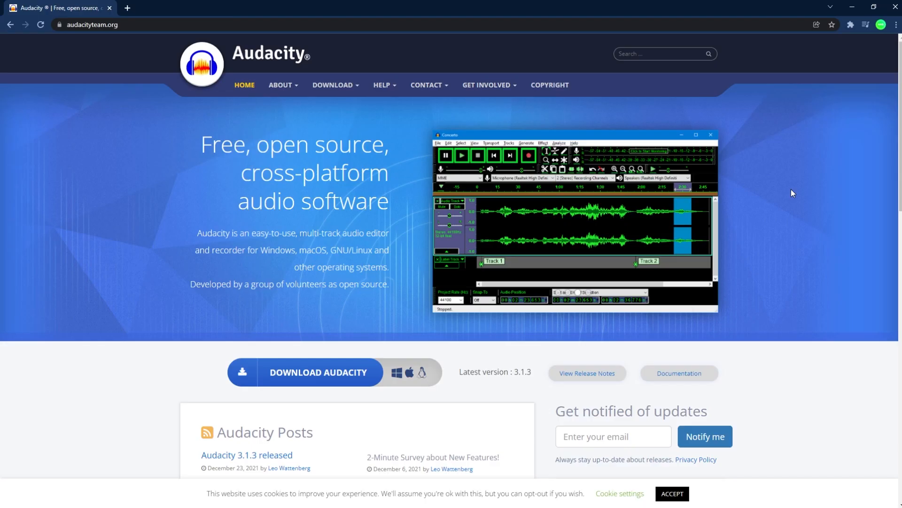
mouse_move(781, 191)
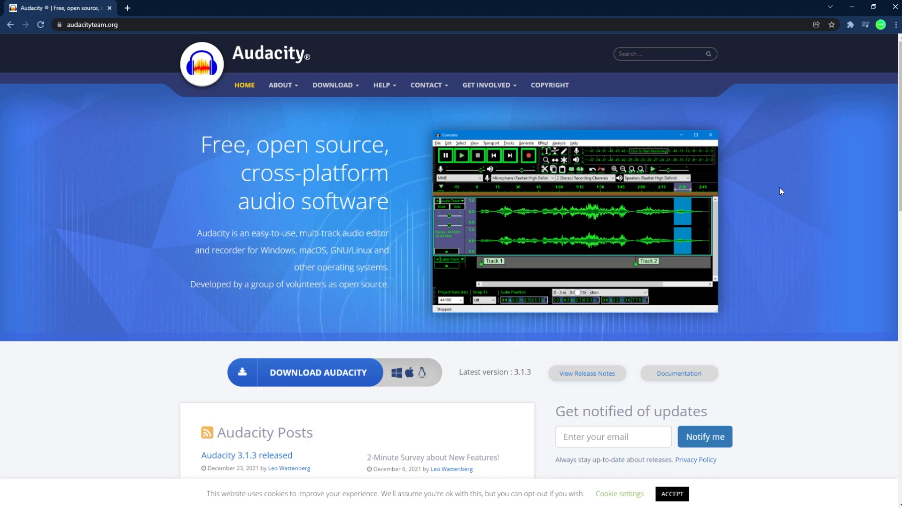
- Scroll the Audacity home page showing version 3.1.3 and return to the top
scroll(down, 3)
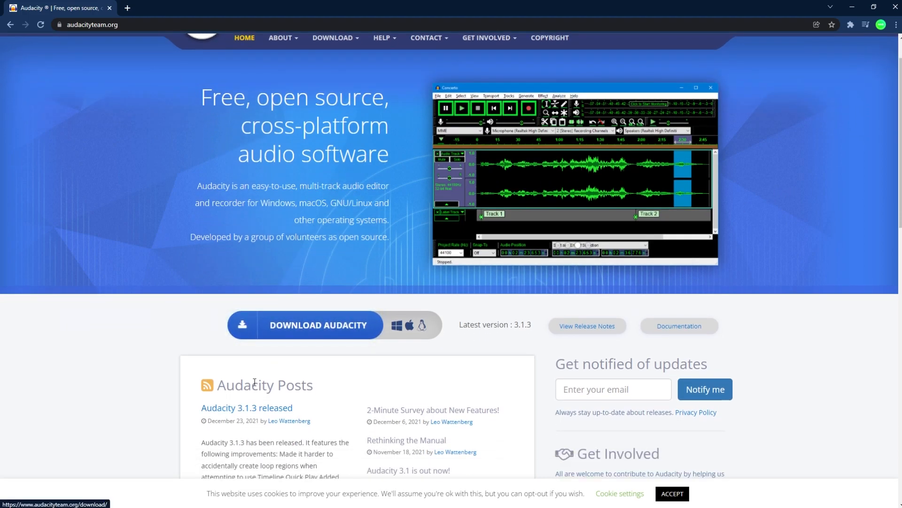
scroll(up, 3)
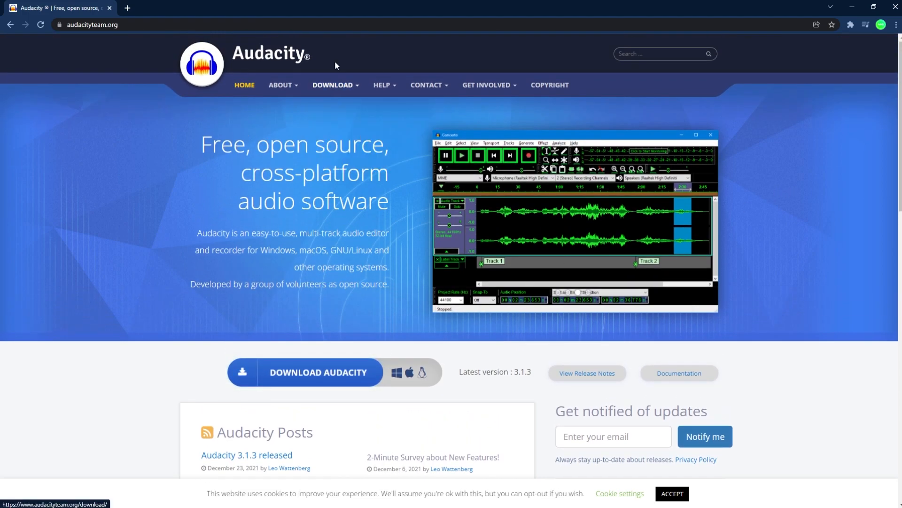
scroll(down, 3)
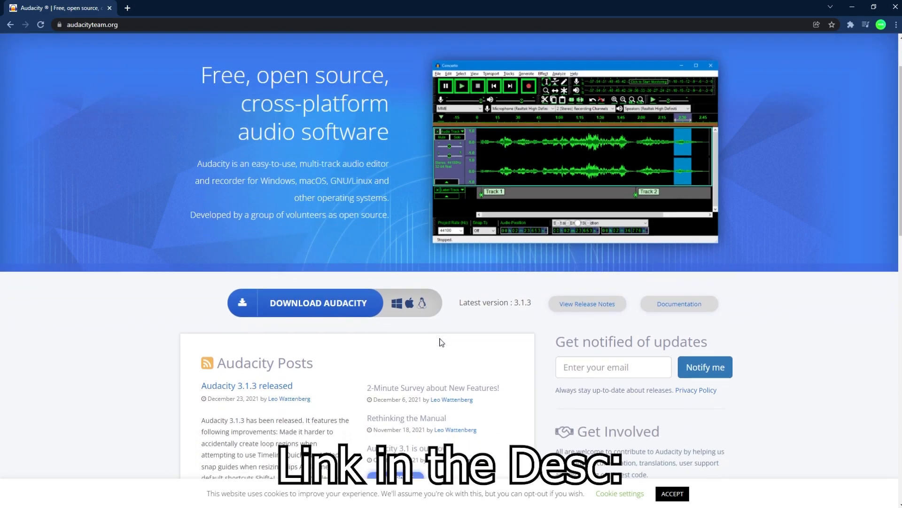
scroll(down, 3)
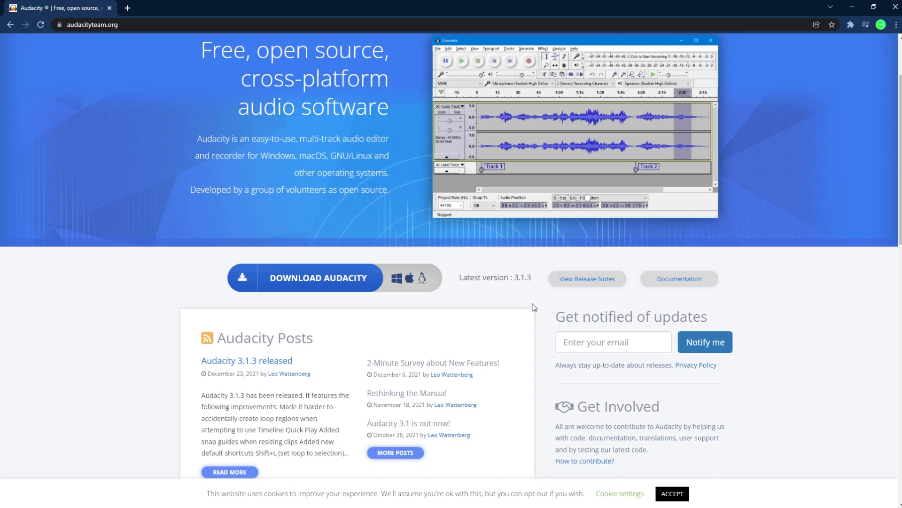
scroll(up, 3)
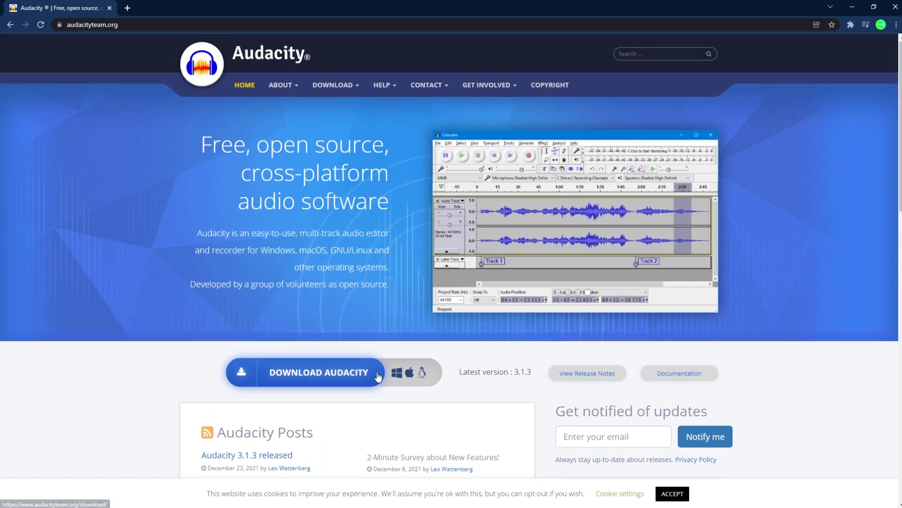
- Start the Audacity 3.1.3 Windows installer download
click(318, 372)
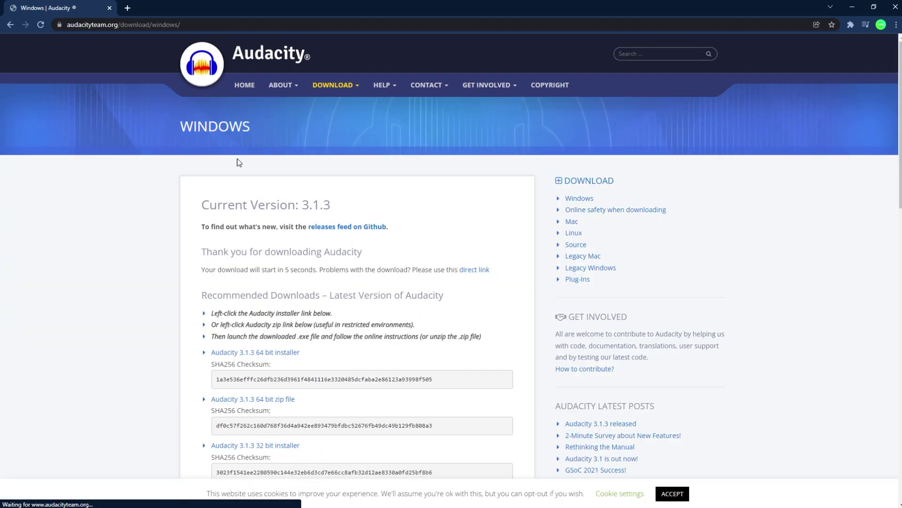
mouse_move(578, 198)
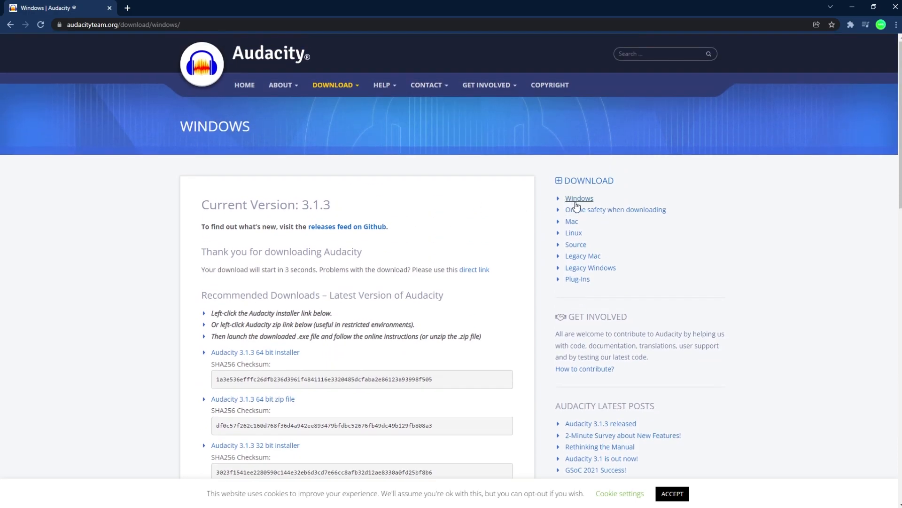
mouse_move(411, 232)
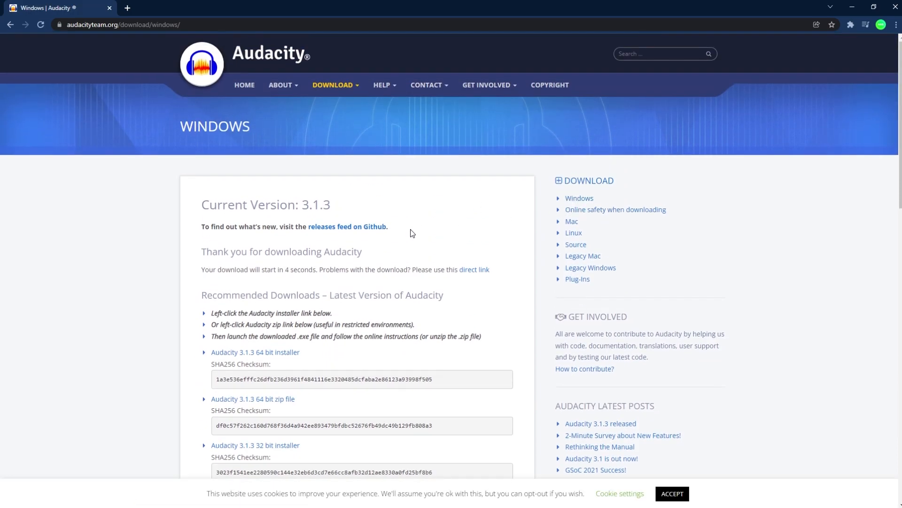
mouse_move(457, 210)
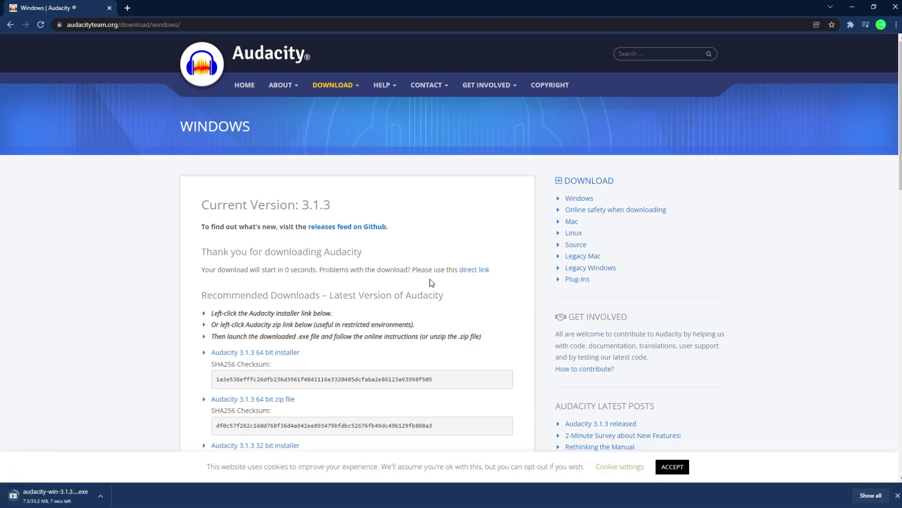
mouse_move(459, 289)
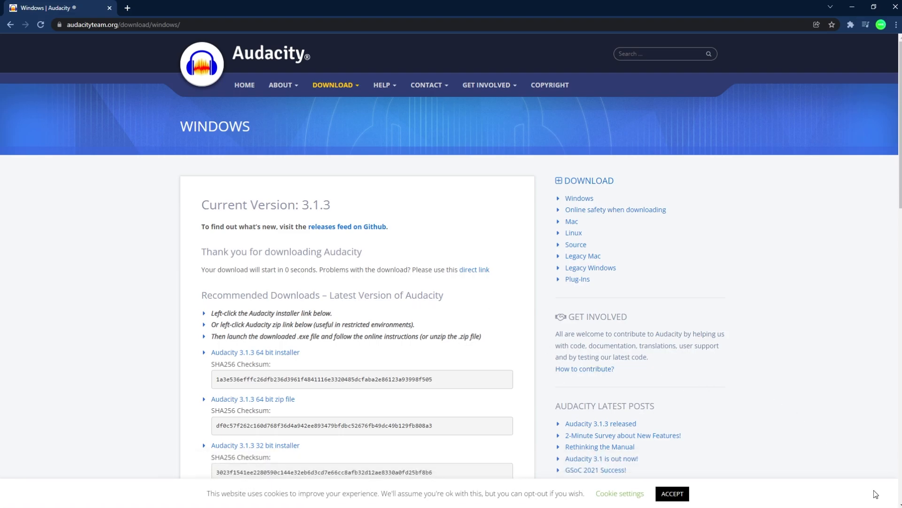
mouse_move(720, 150)
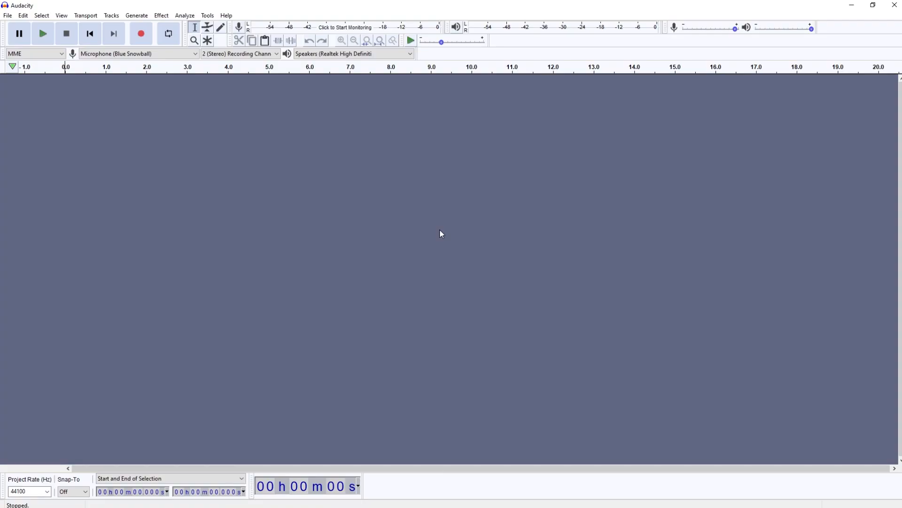
mouse_move(417, 179)
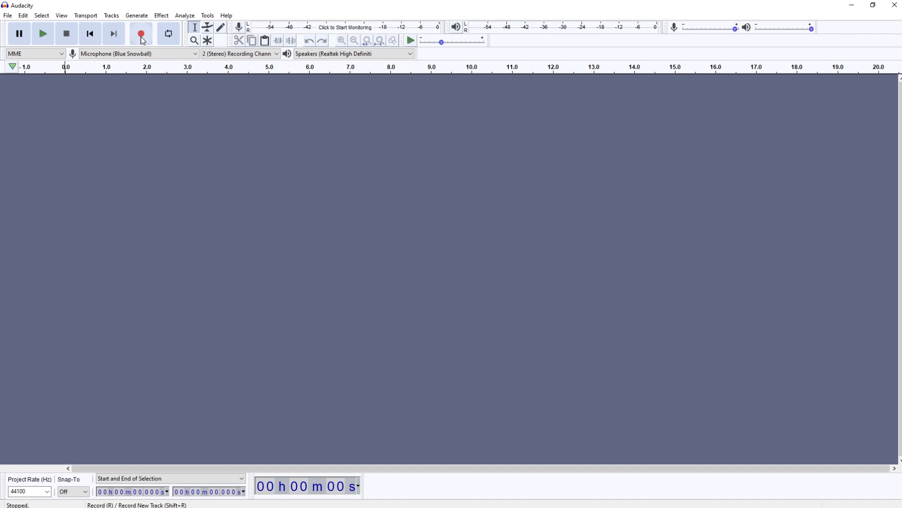
- Record a roughly ten-second voice clip from the microphone and stop
click(141, 32)
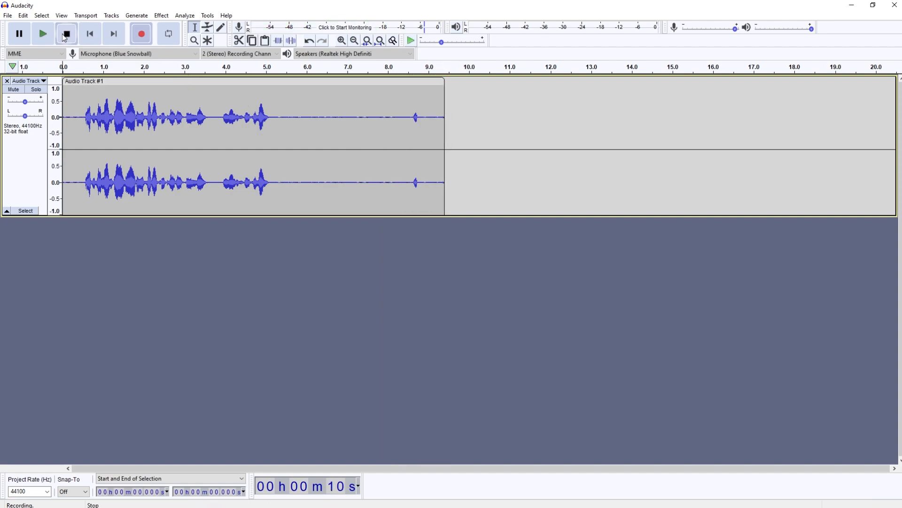
click(66, 34)
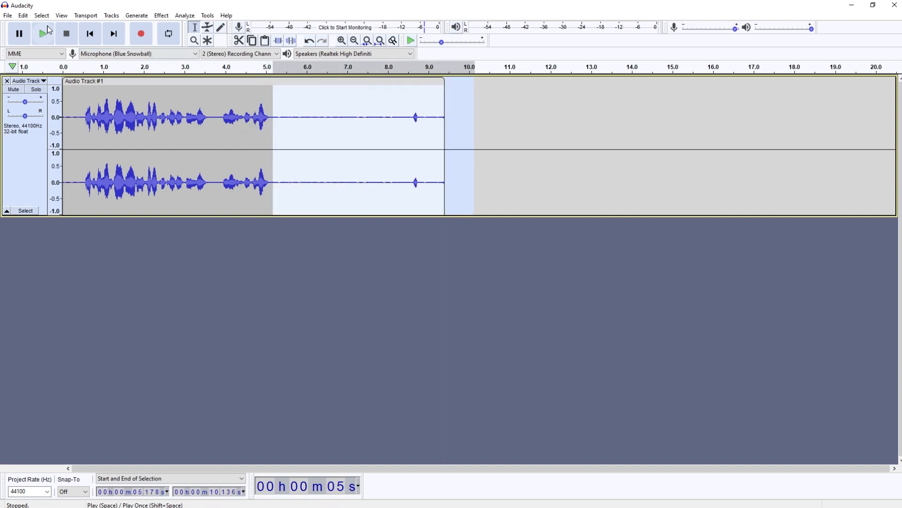
- Delete the selected silent tail and export the clip as an MP3, confirming the metadata tags
click(248, 135)
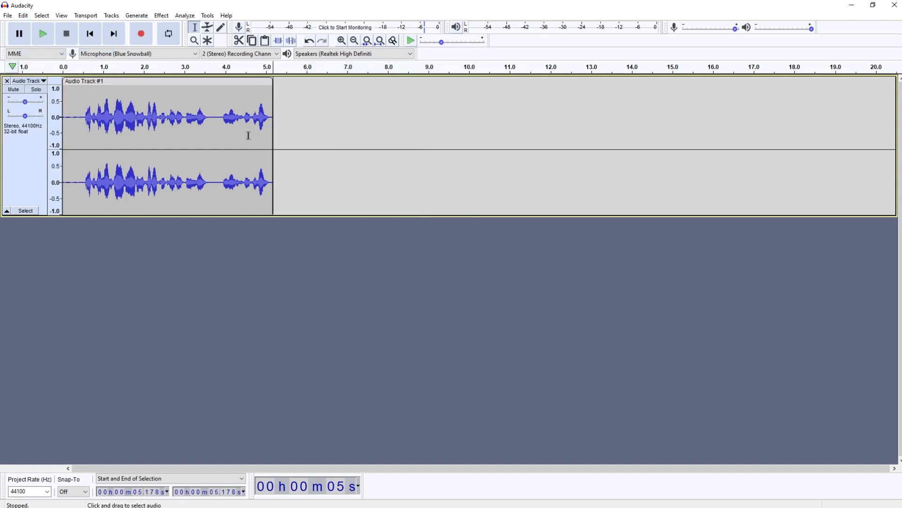
click(23, 15)
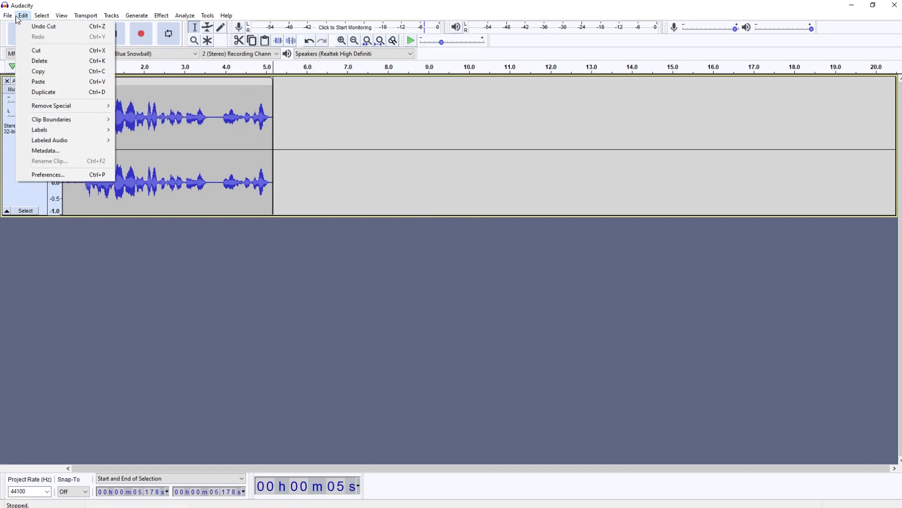
click(7, 16)
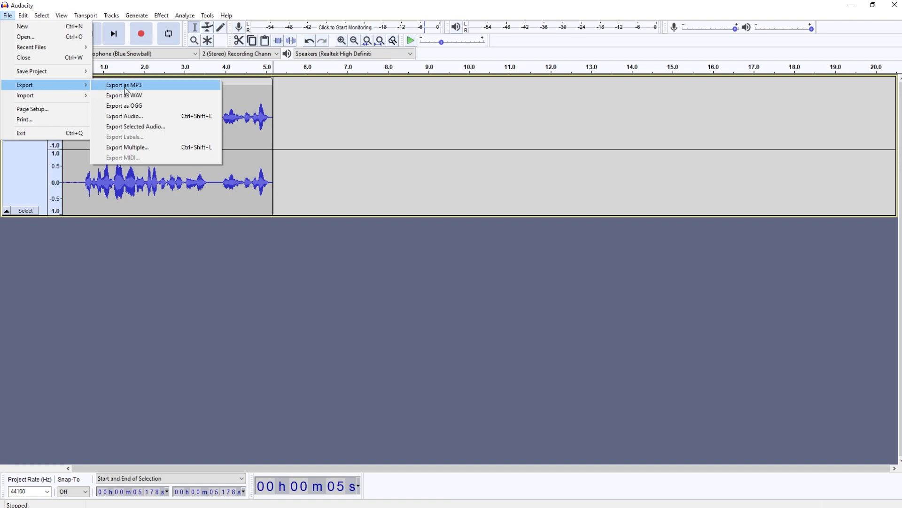
click(123, 84)
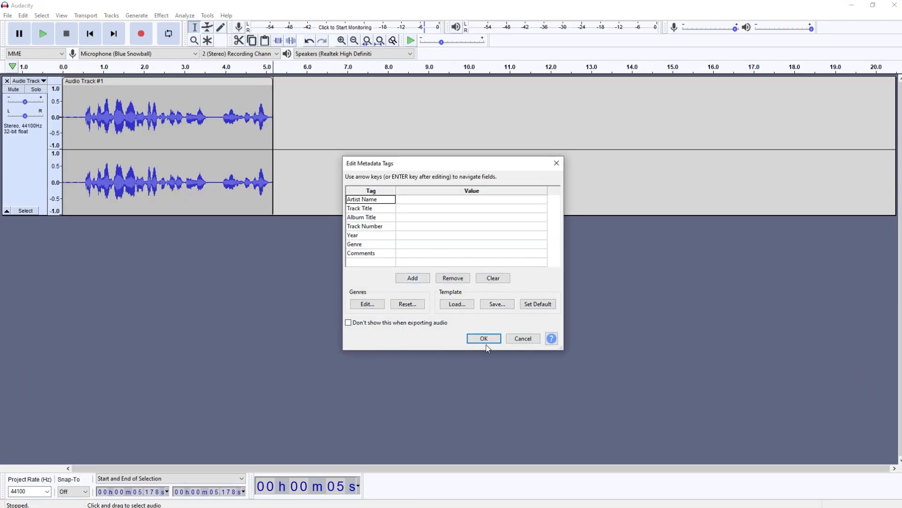
click(484, 338)
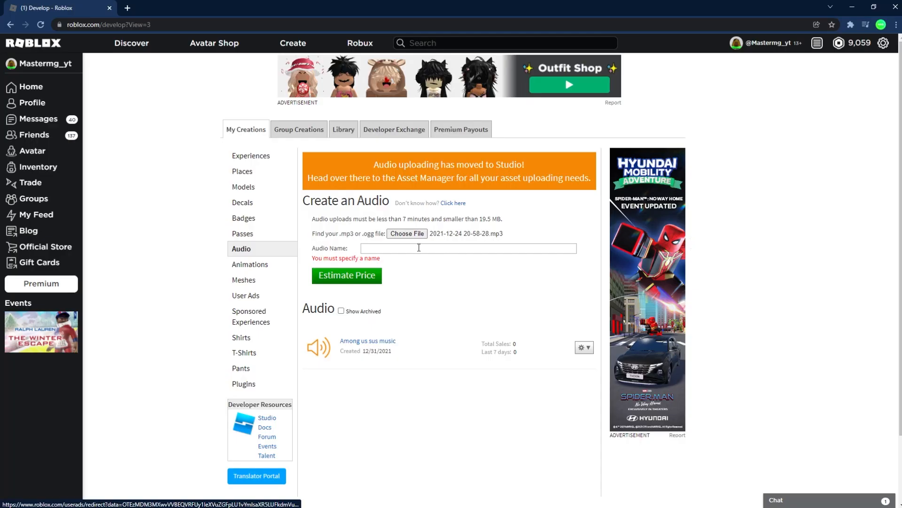
- Choose untitled.mp3, estimate the price and purchase the audio upload for 20 Robux
click(406, 234)
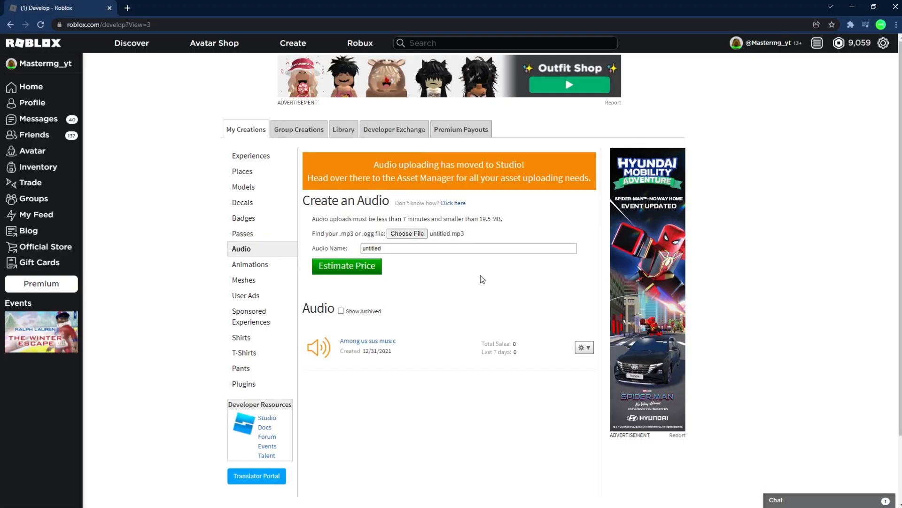
mouse_move(420, 242)
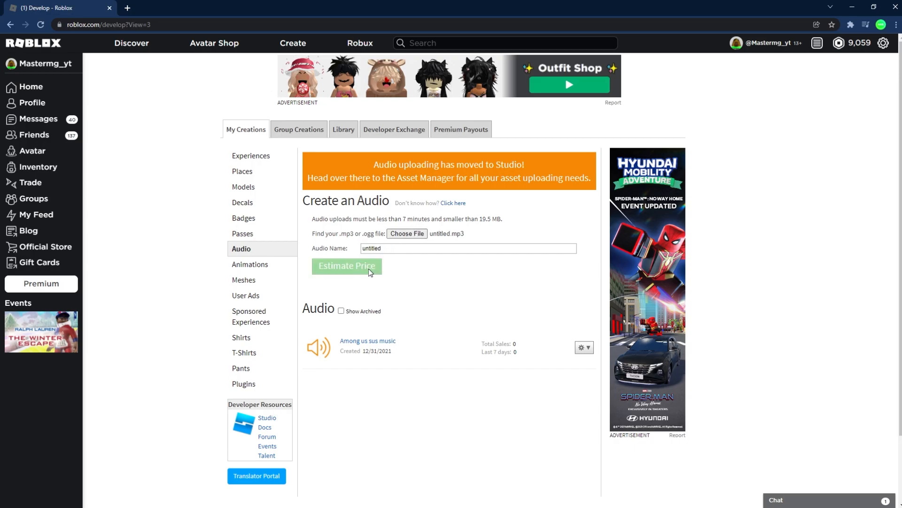
click(347, 266)
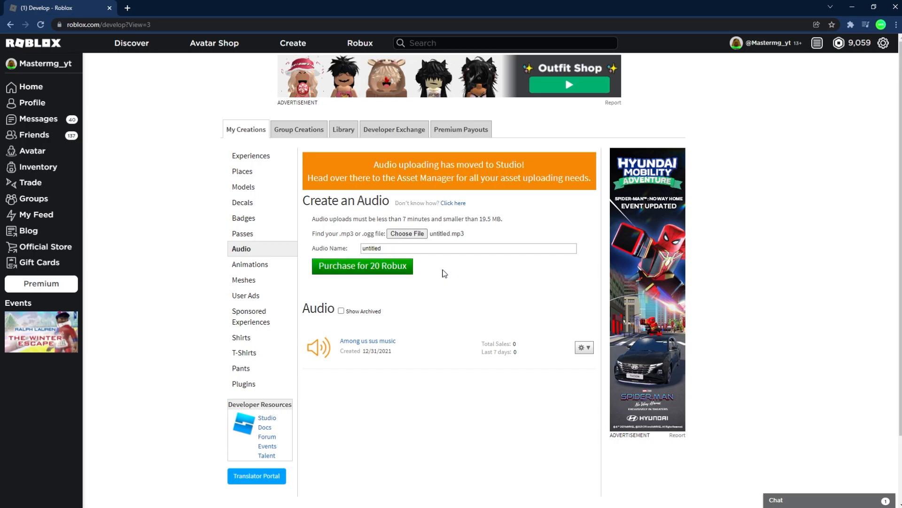
mouse_move(405, 273)
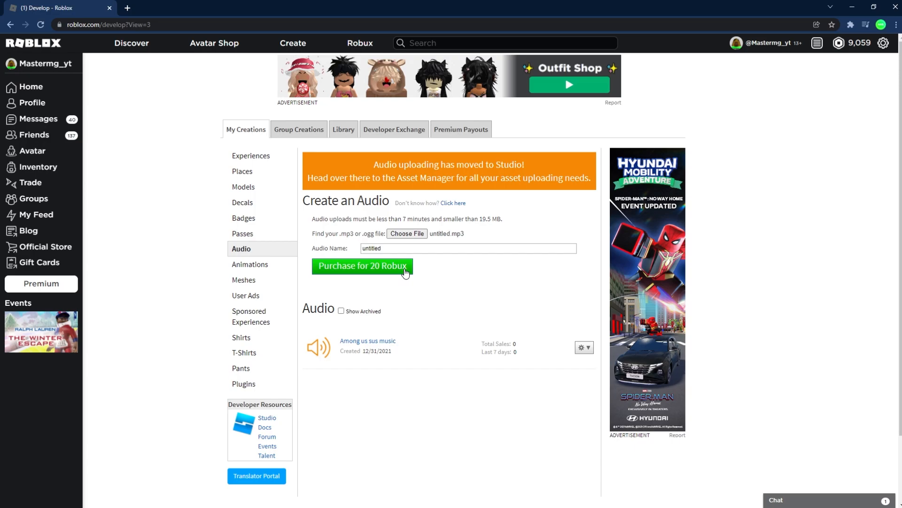
click(362, 266)
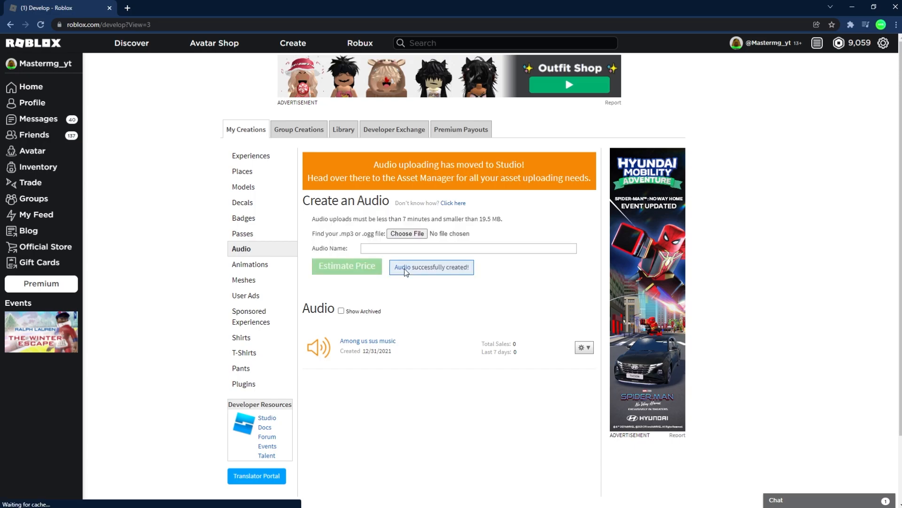
- Rename the untitled audio to 'Roblox Hello', save it and return to the Audio list
scroll(down, 3)
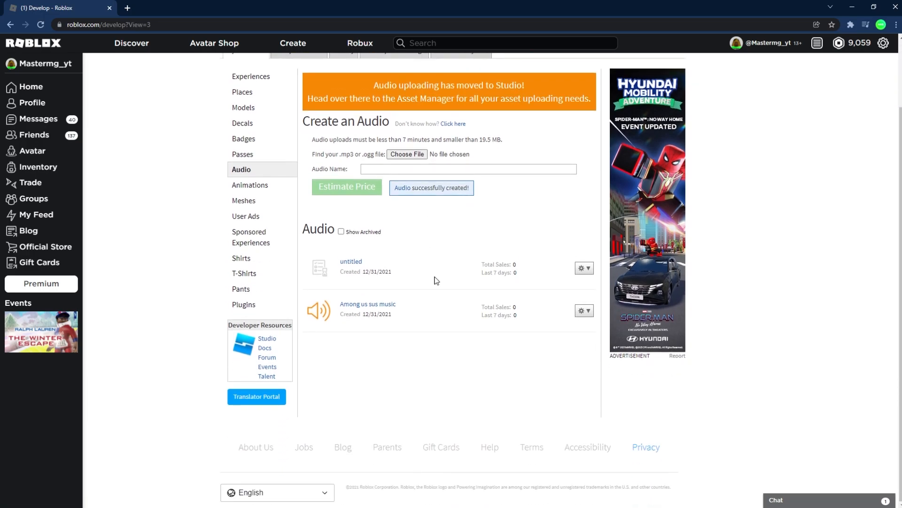
scroll(up, 3)
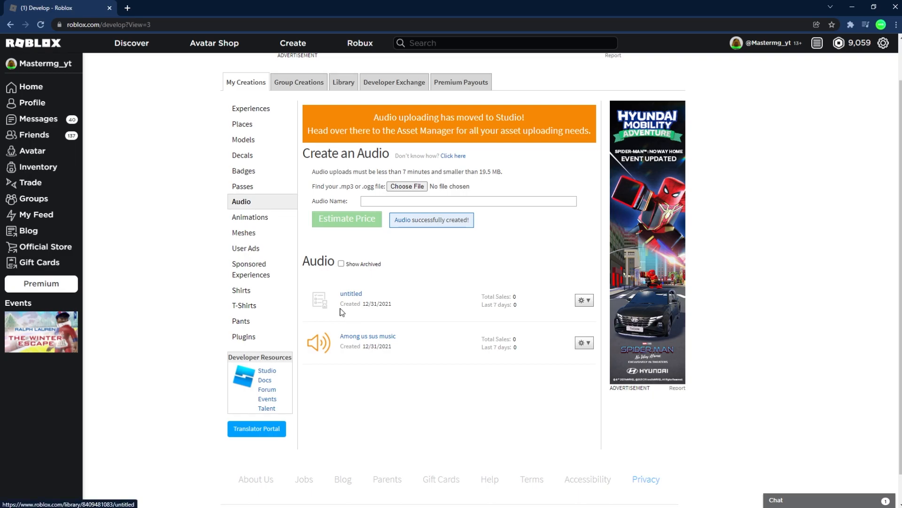
mouse_move(350, 294)
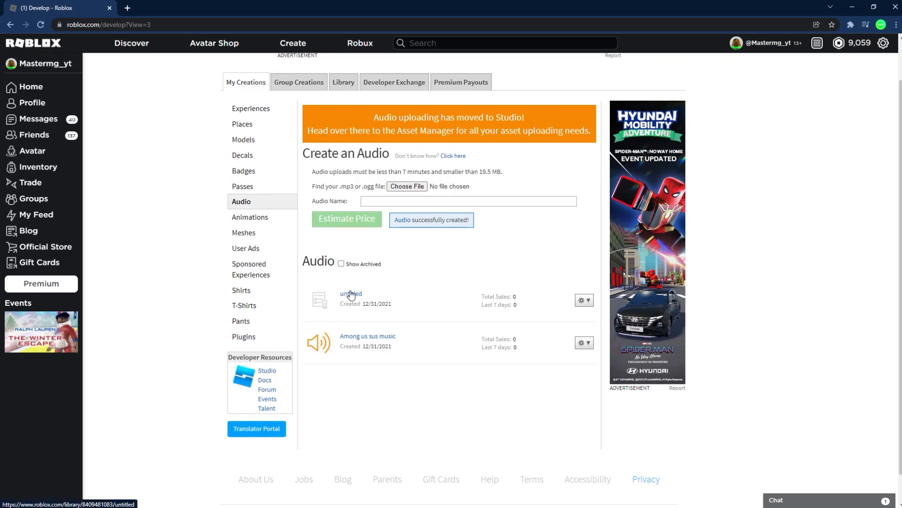
mouse_move(565, 318)
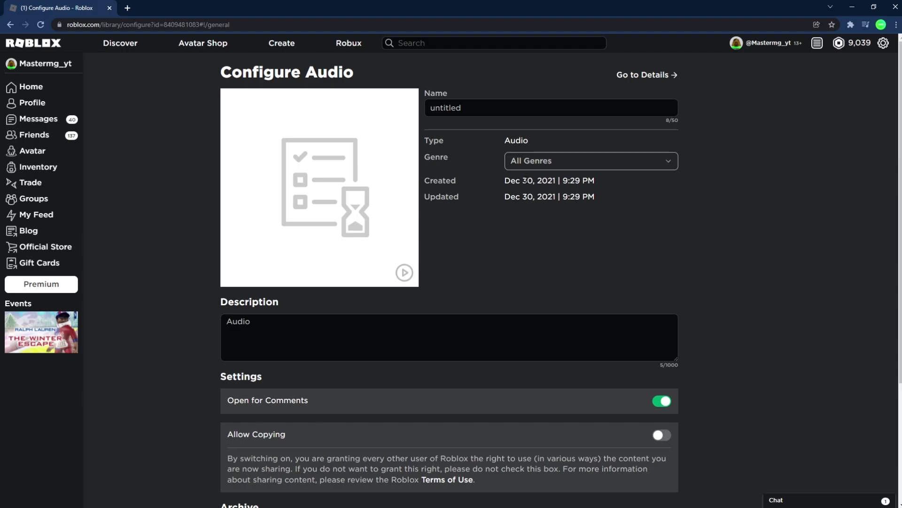
mouse_move(494, 171)
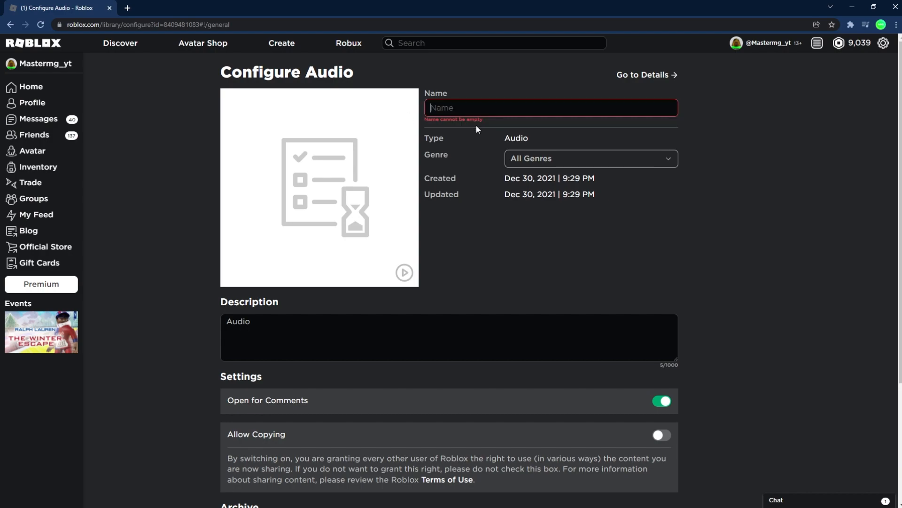
text(Roblox S)
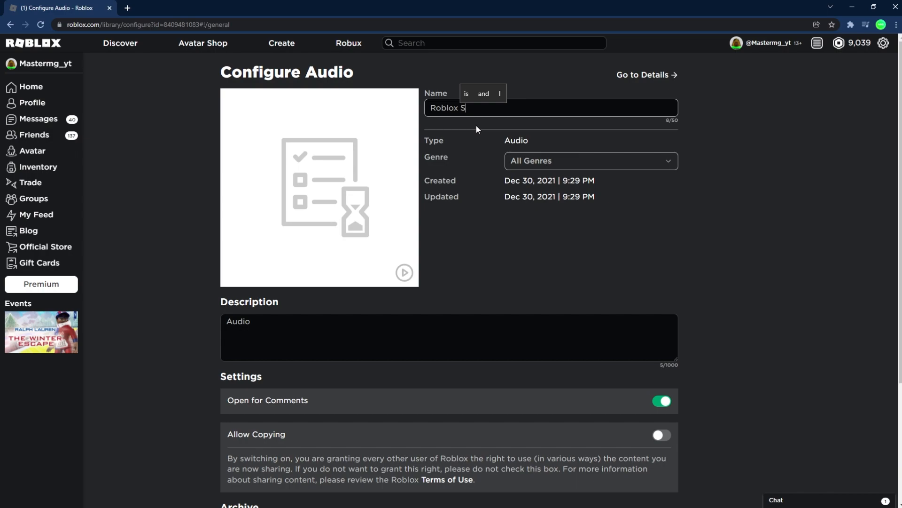
text(Hello)
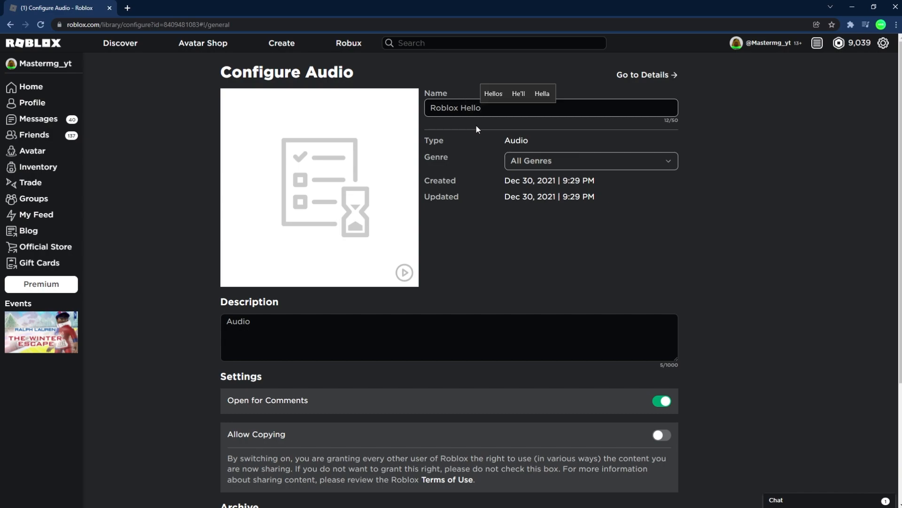
scroll(down, 3)
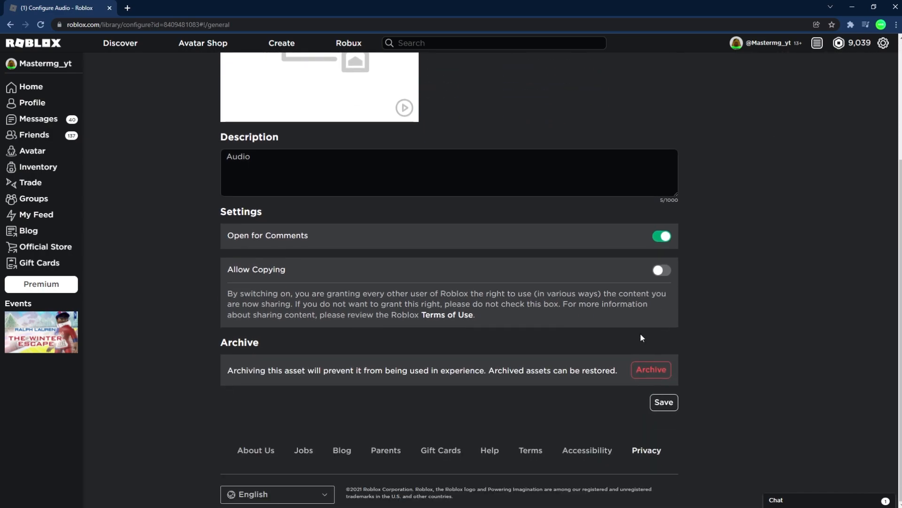
click(662, 402)
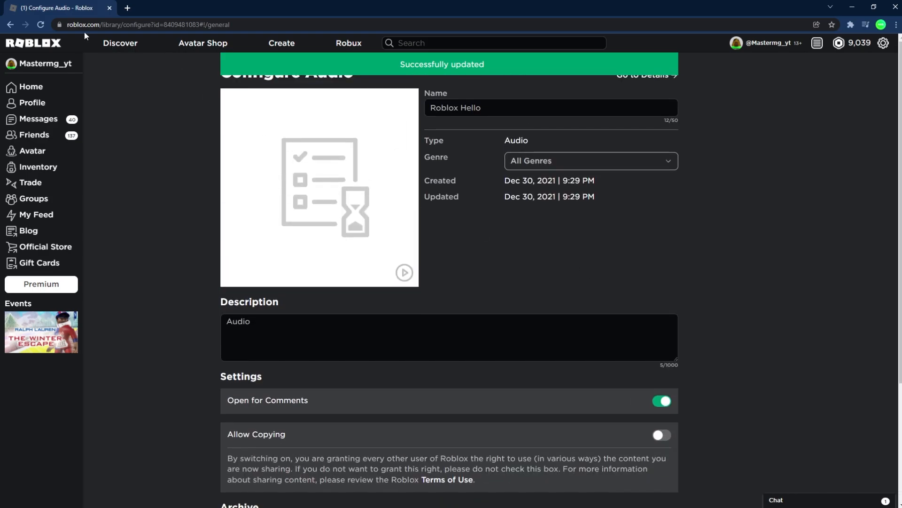
click(41, 25)
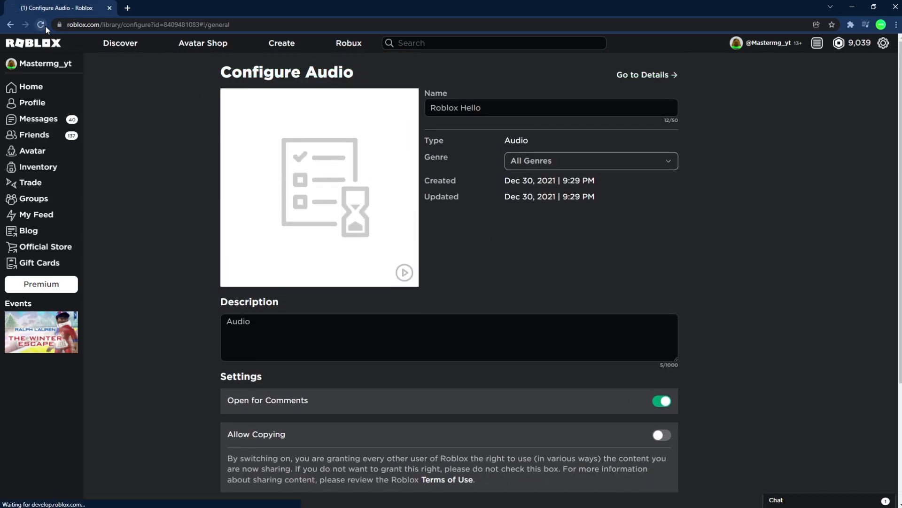
click(293, 42)
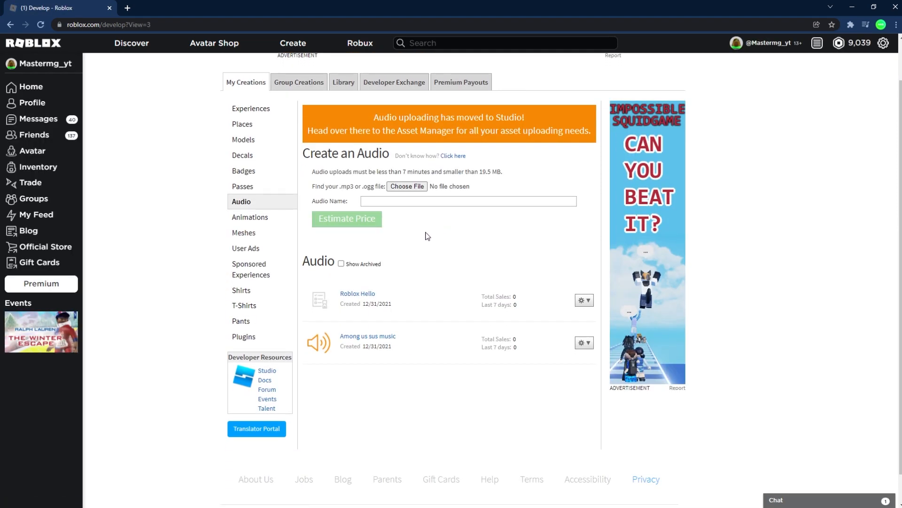
mouse_move(326, 363)
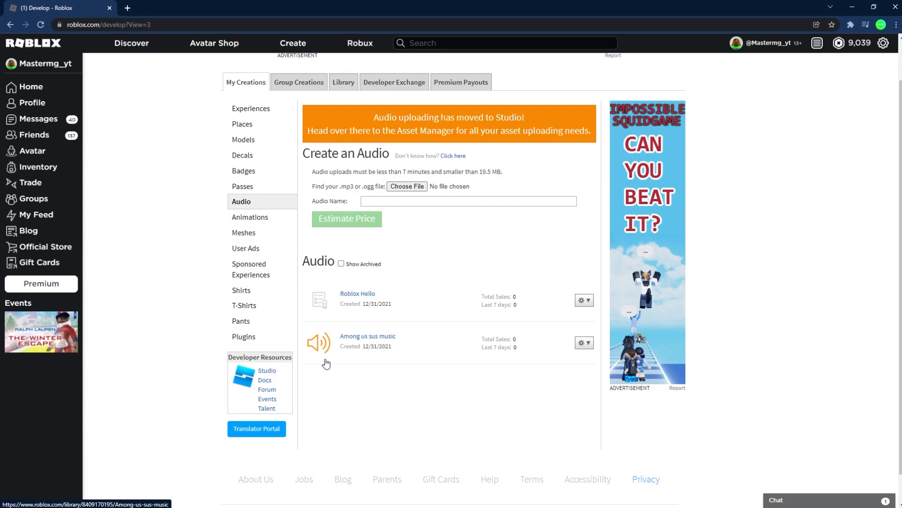
scroll(down, 3)
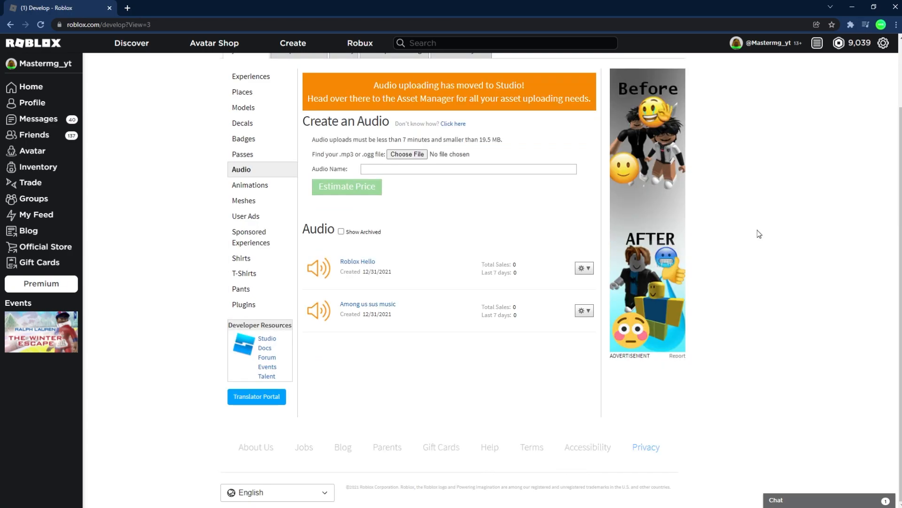
mouse_move(366, 266)
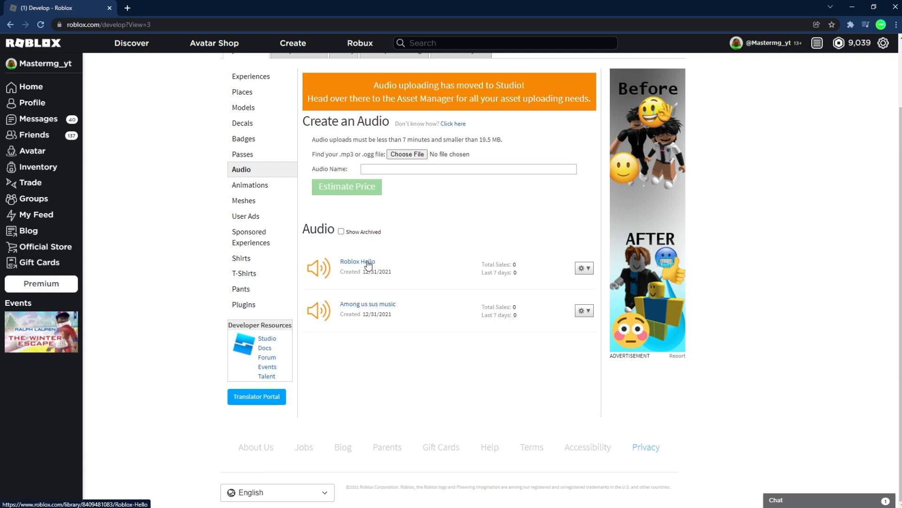
click(357, 261)
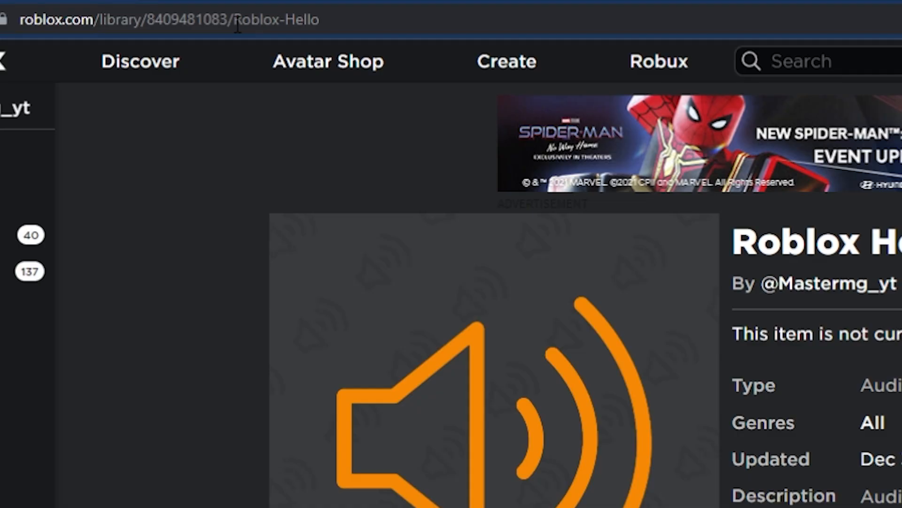
double_click(193, 19)
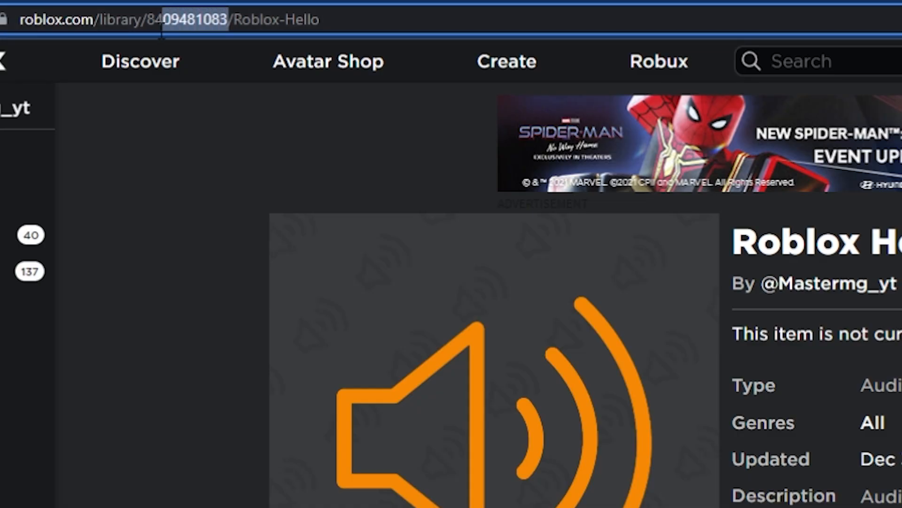
right_click(173, 25)
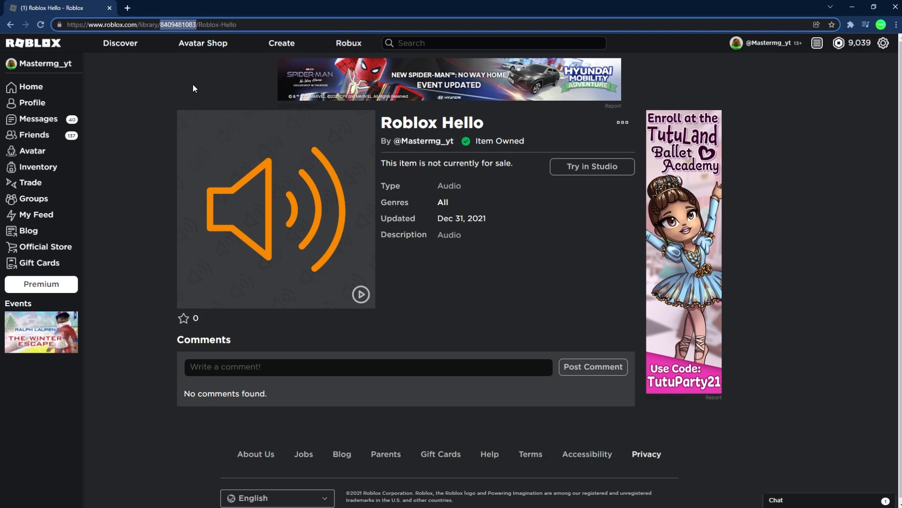
click(120, 42)
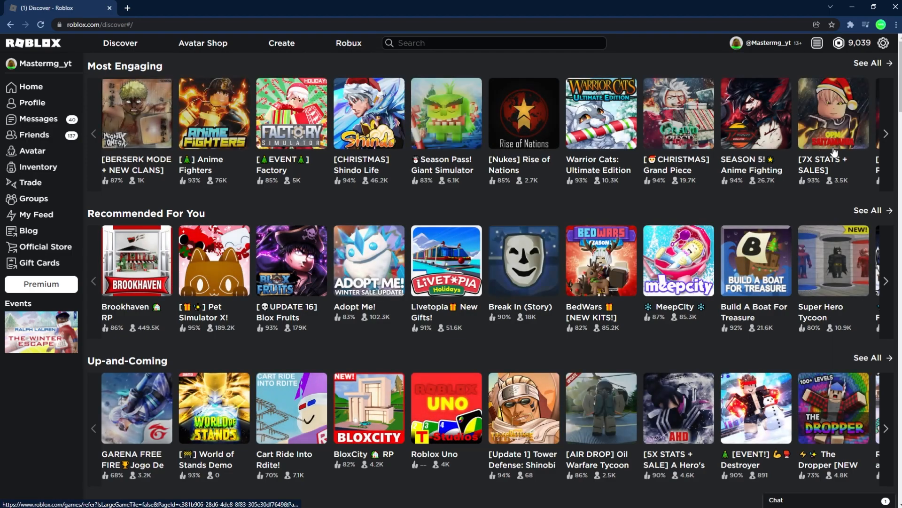
- Launch a game from the Discover listings
click(888, 133)
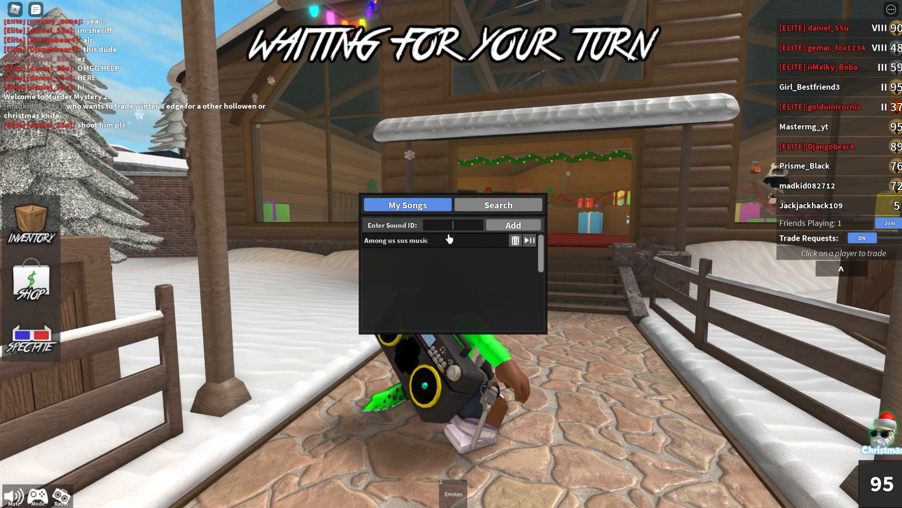
text(8409481083)
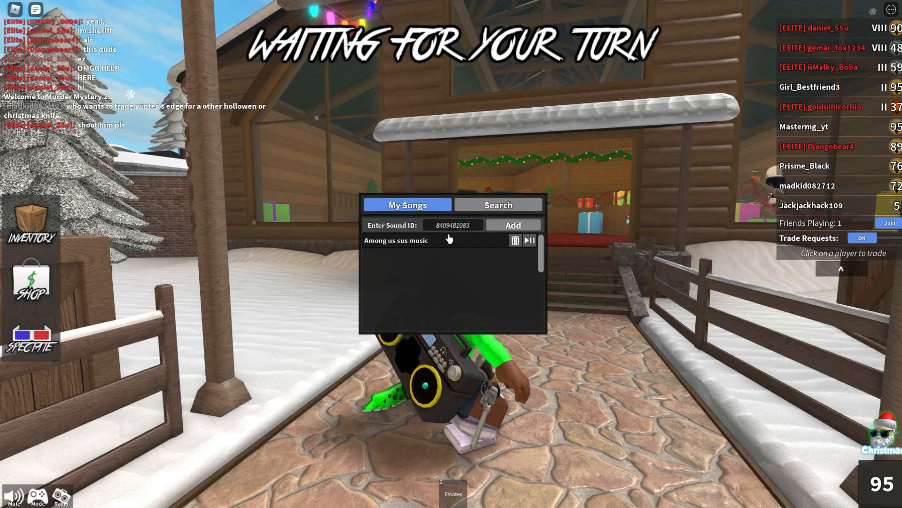
click(452, 224)
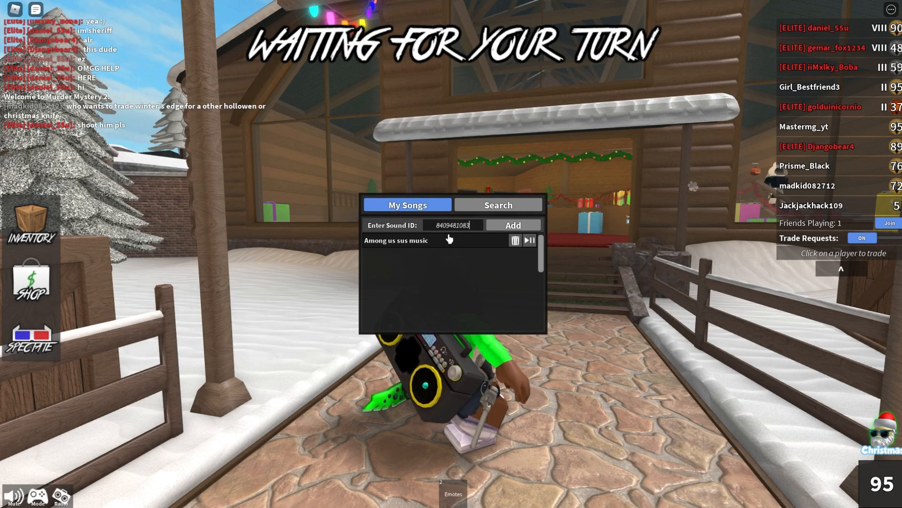
click(511, 224)
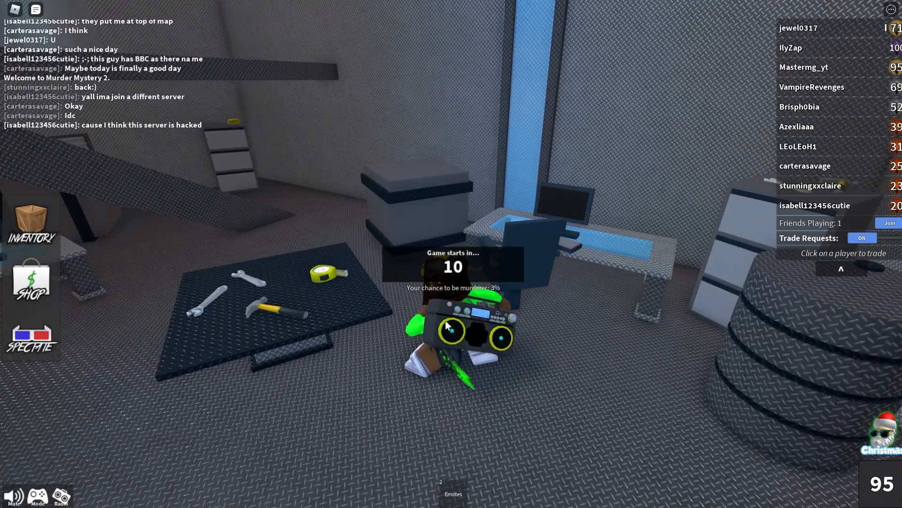
click(60, 496)
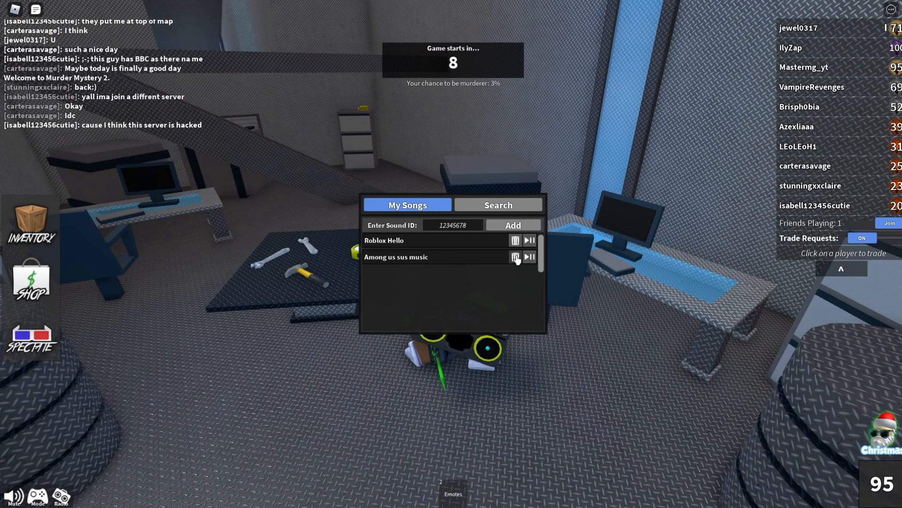